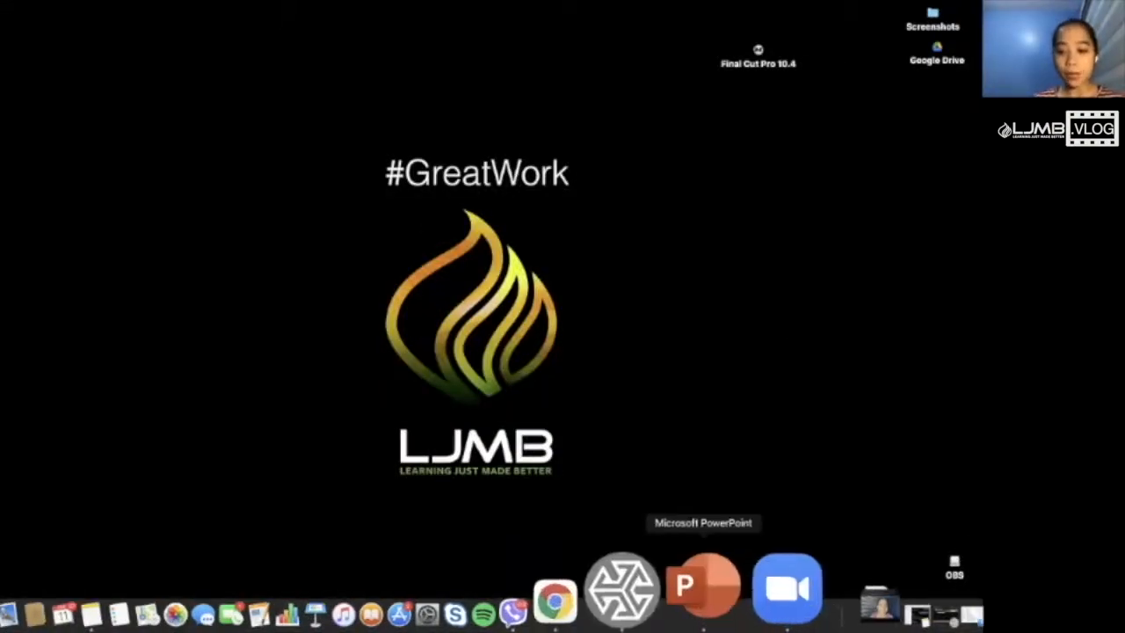
Step: Launch PowerPoint and create a new Blank Presentation
{"action": "left_click", "coordinate": [703, 583]}
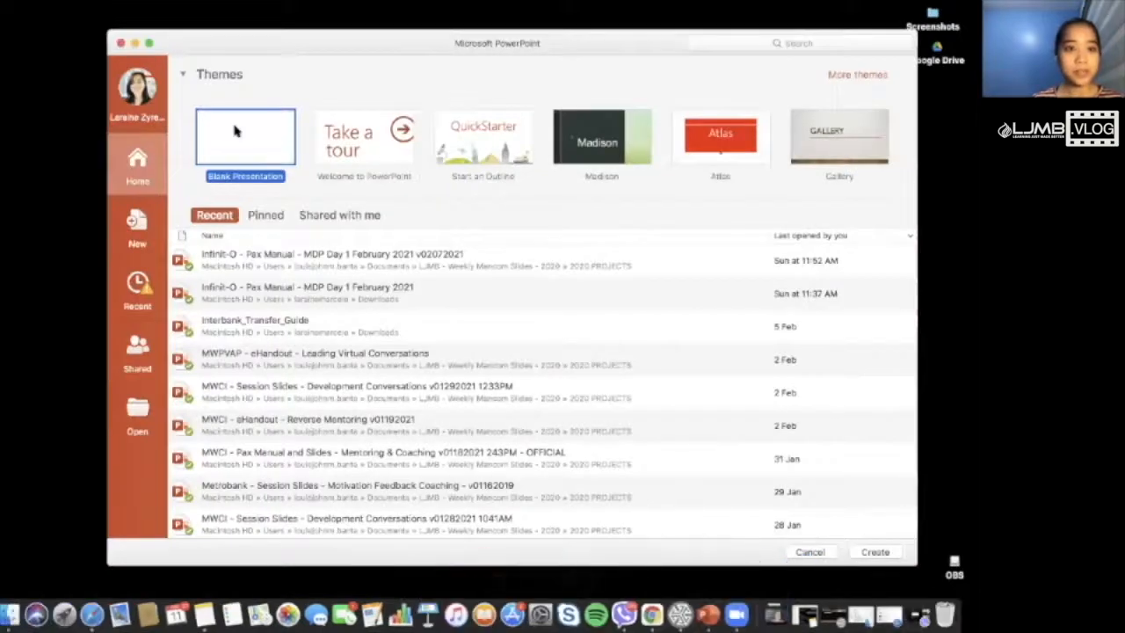
{"action": "left_click", "coordinate": [875, 551]}
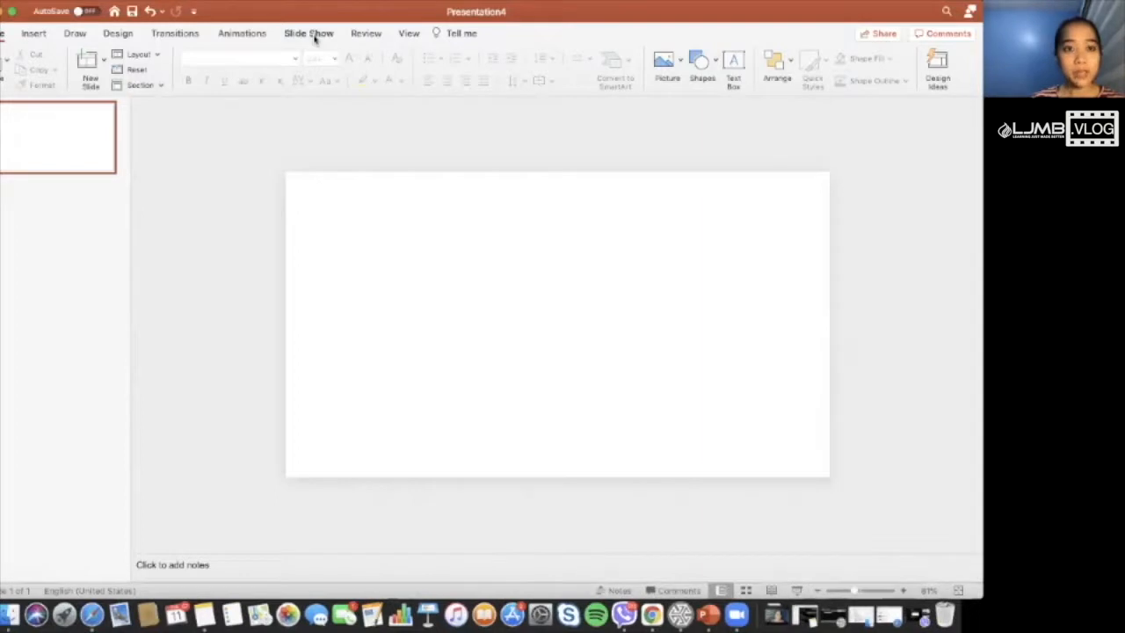
Step: Resize the slide to a custom 33.87 × 33.87 cm square, scaling the content
{"action": "left_click", "coordinate": [118, 31]}
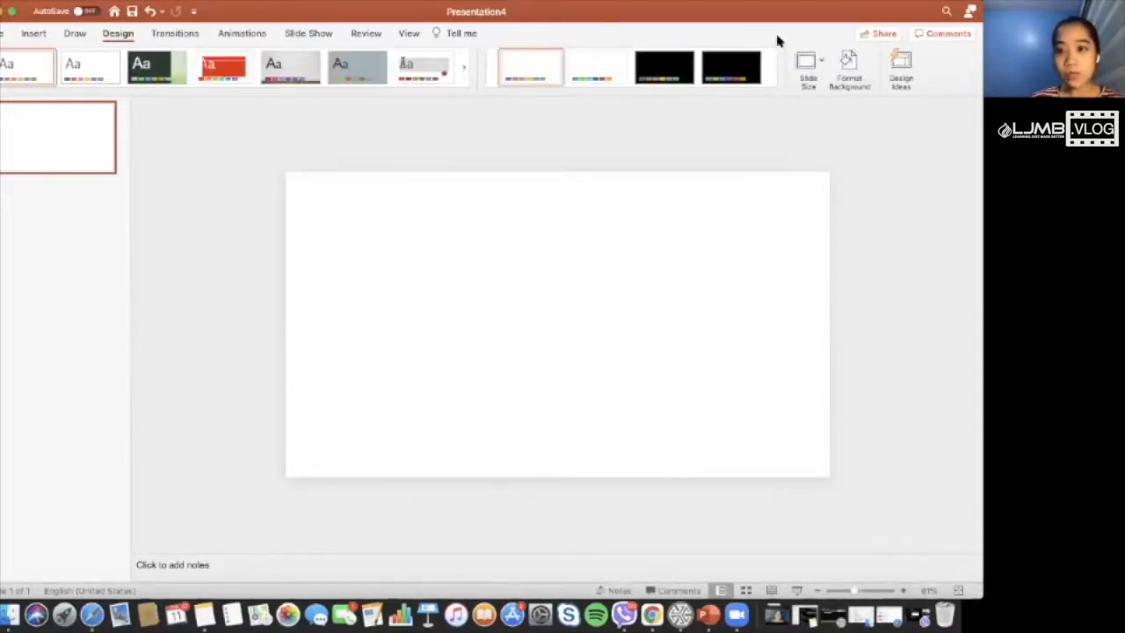
{"action": "left_click", "coordinate": [806, 63]}
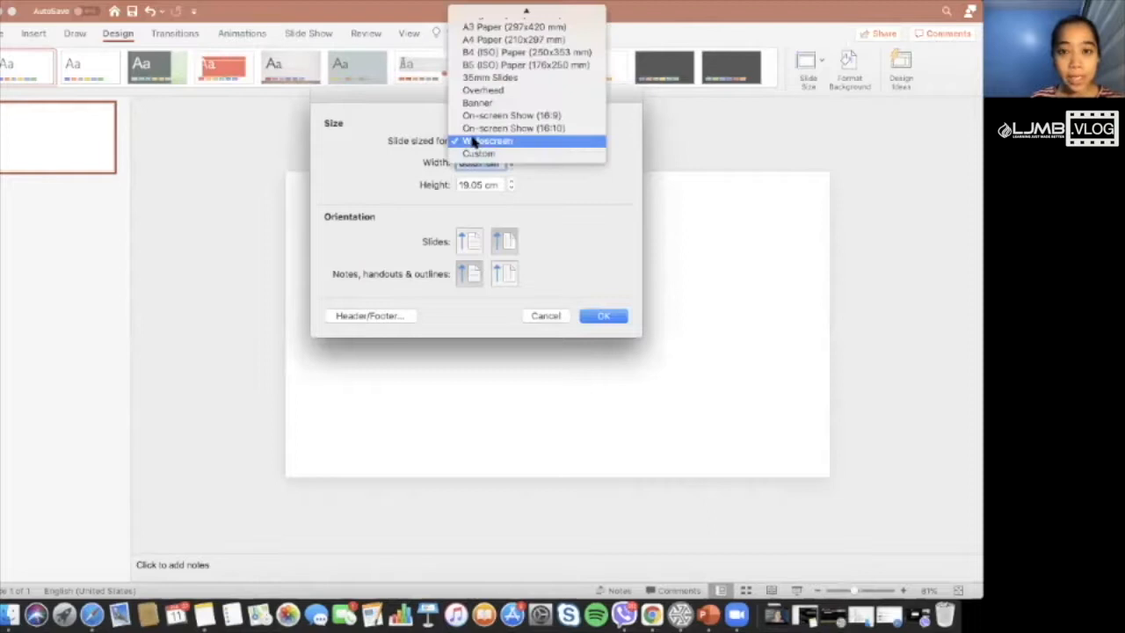
{"action": "left_click", "coordinate": [492, 141]}
{"action": "type", "text": "33.87"}
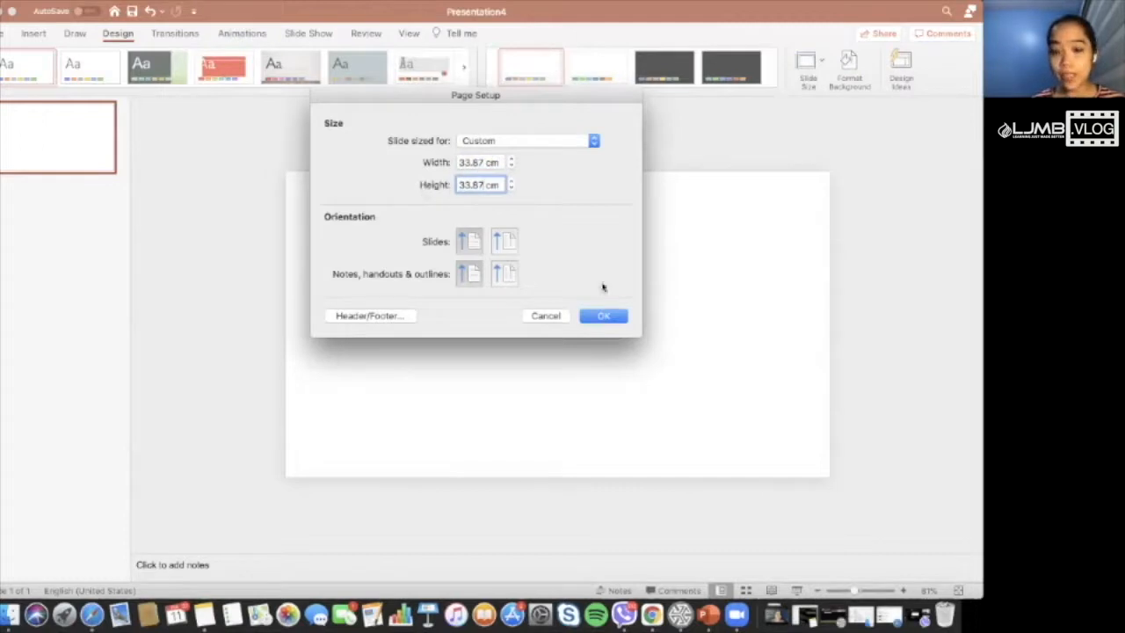
{"action": "left_click", "coordinate": [603, 317]}
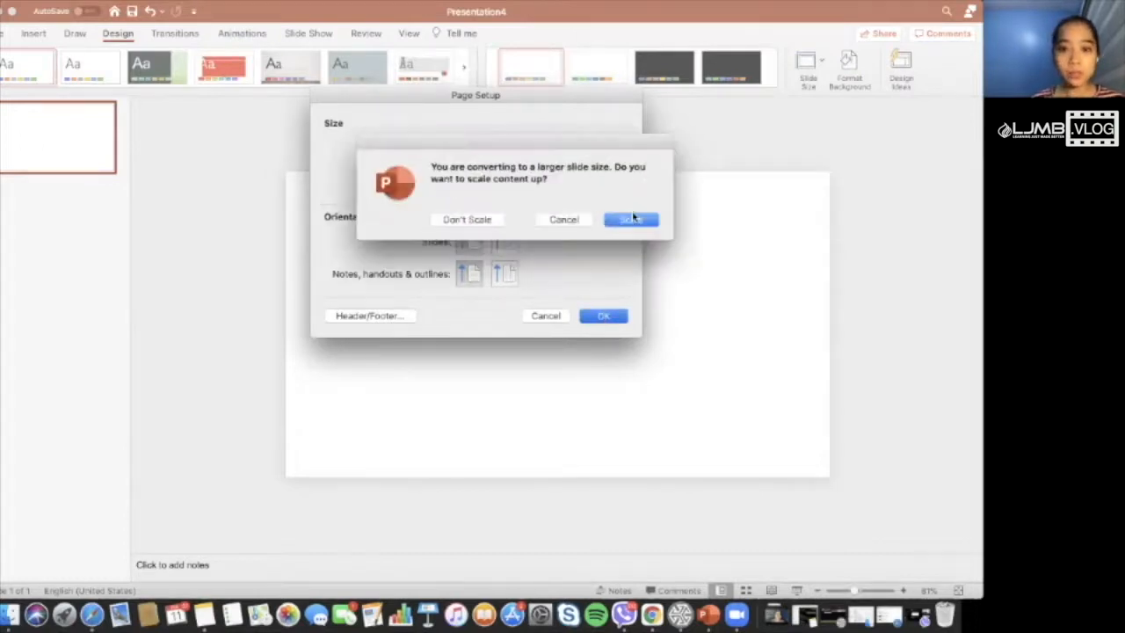
{"action": "left_click", "coordinate": [629, 217]}
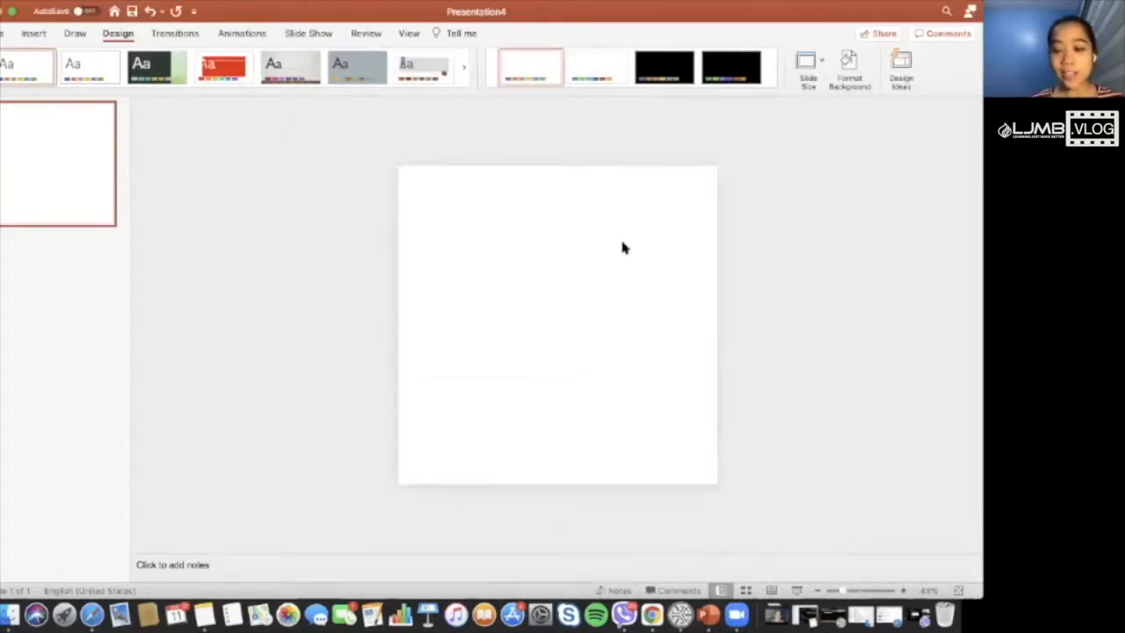
{"action": "mouse_move", "coordinate": [560, 529]}
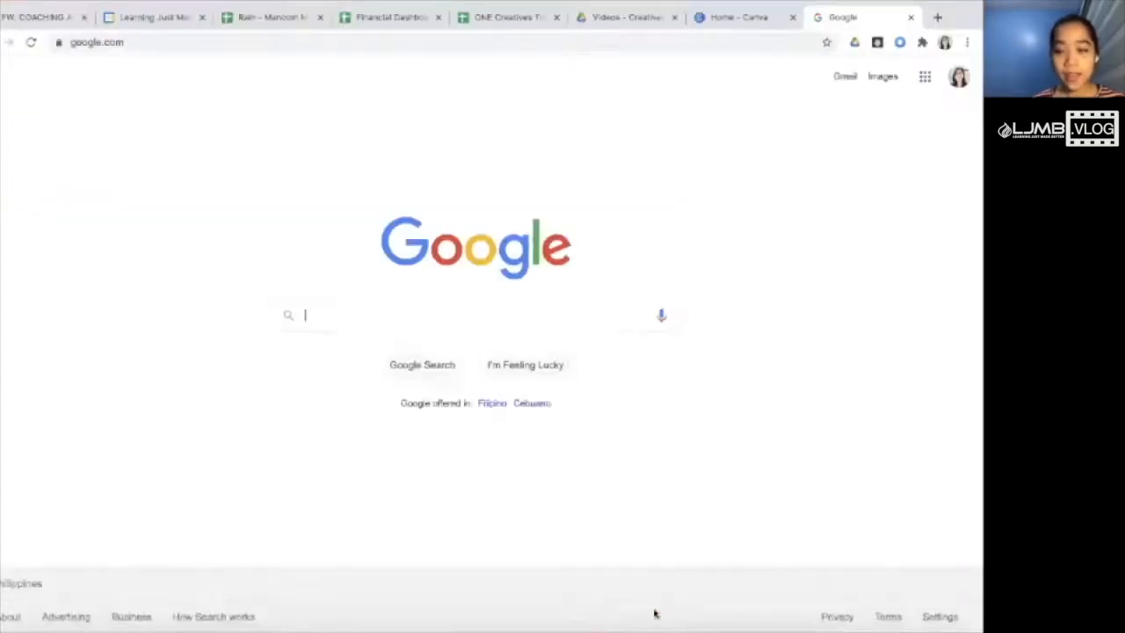
{"action": "mouse_move", "coordinate": [466, 303]}
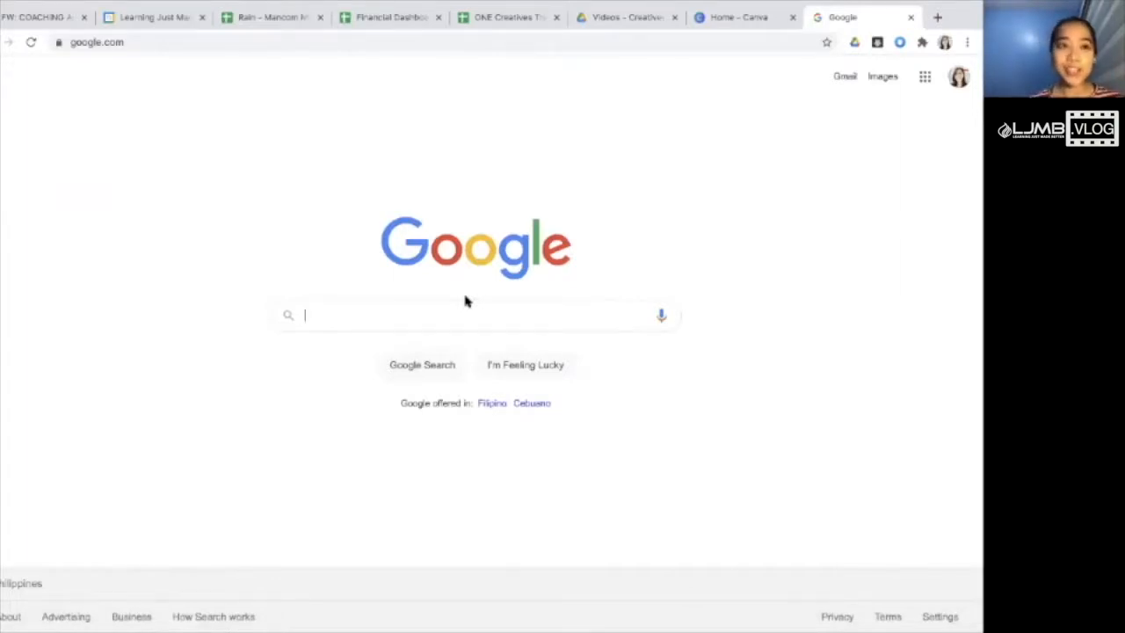
Step: Search Google for 'chinese background' and show the Images results
{"action": "left_click", "coordinate": [202, 42]}
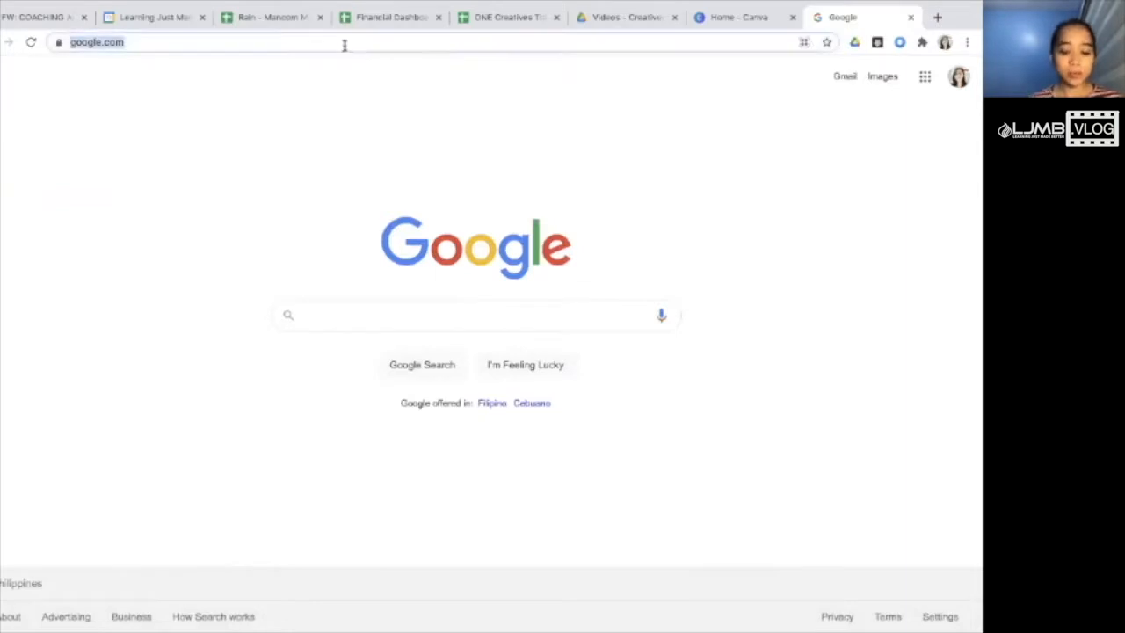
{"action": "key", "text": "Return"}
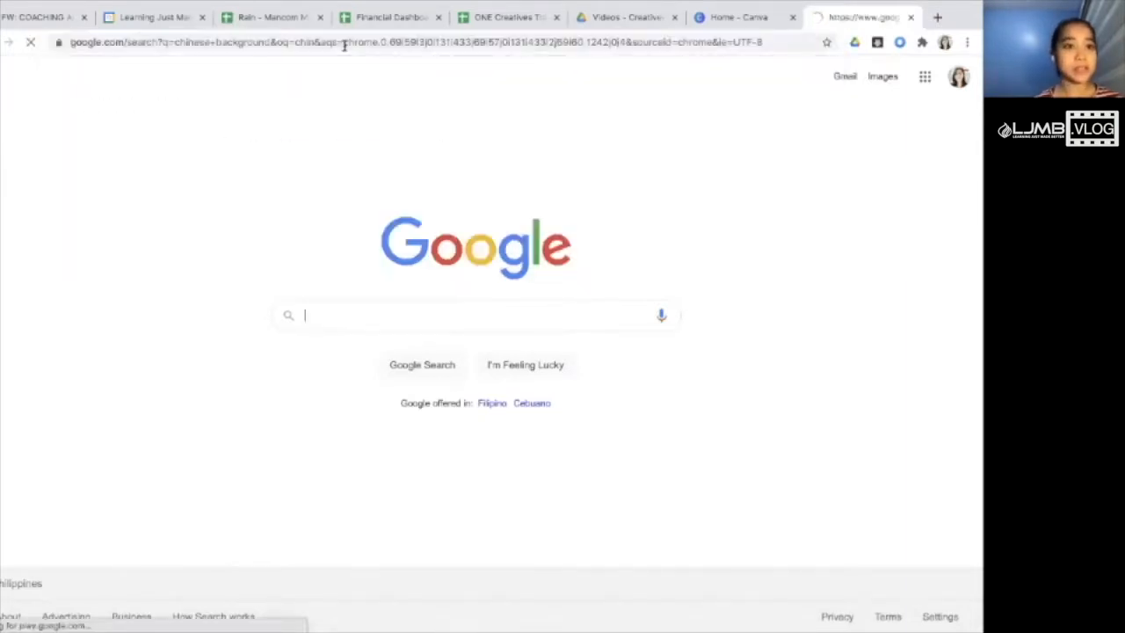
{"action": "key", "text": "Return"}
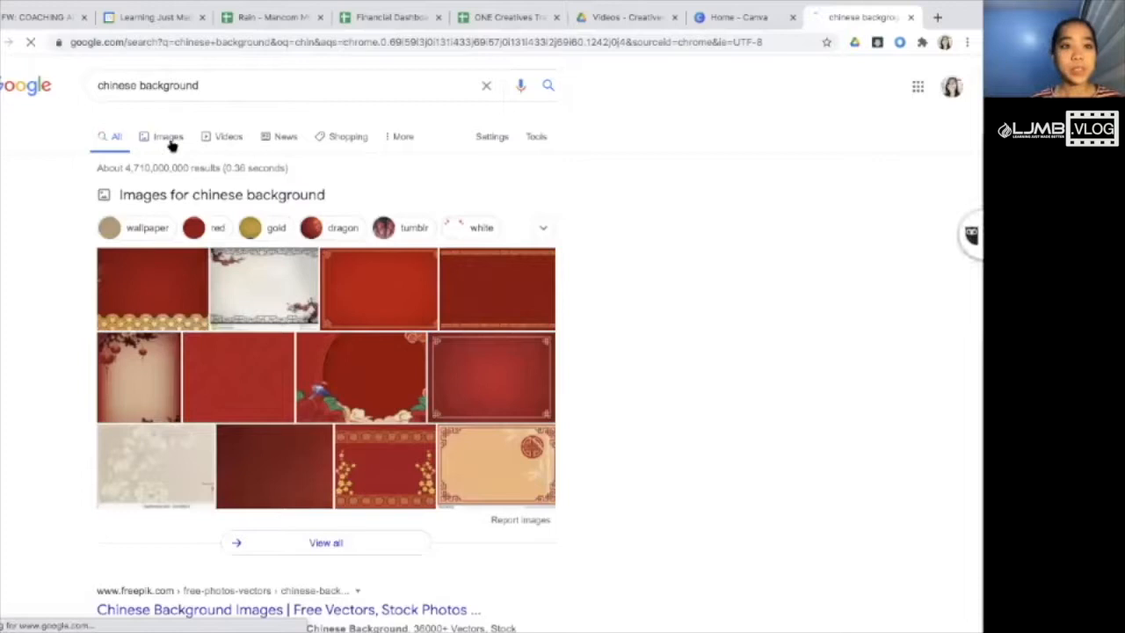
{"action": "left_click", "coordinate": [169, 137]}
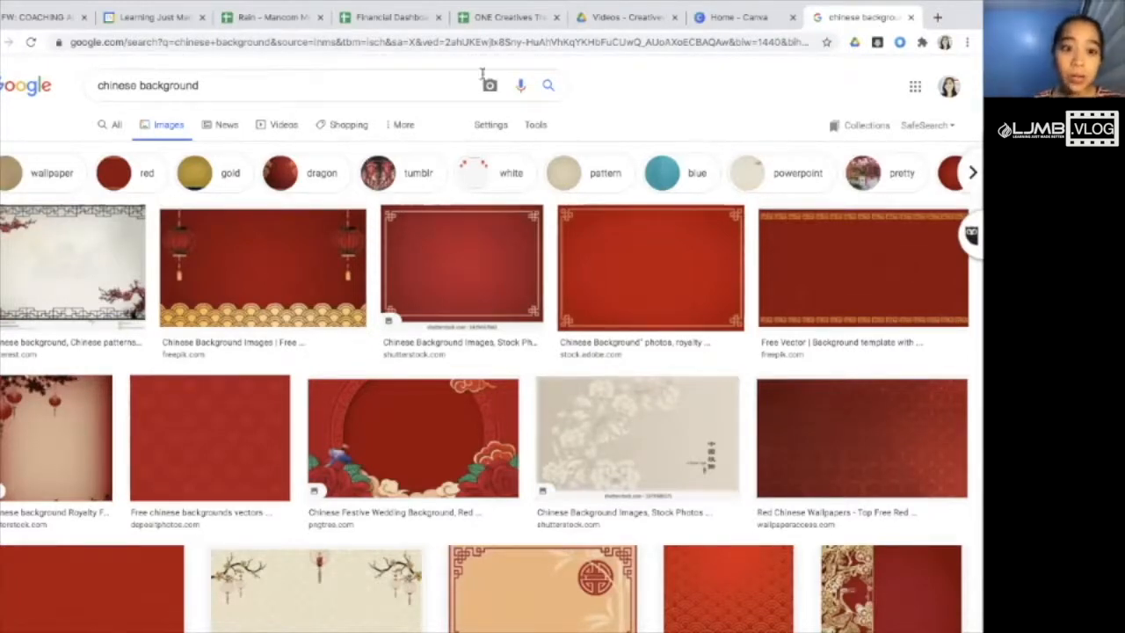
{"action": "mouse_move", "coordinate": [320, 232]}
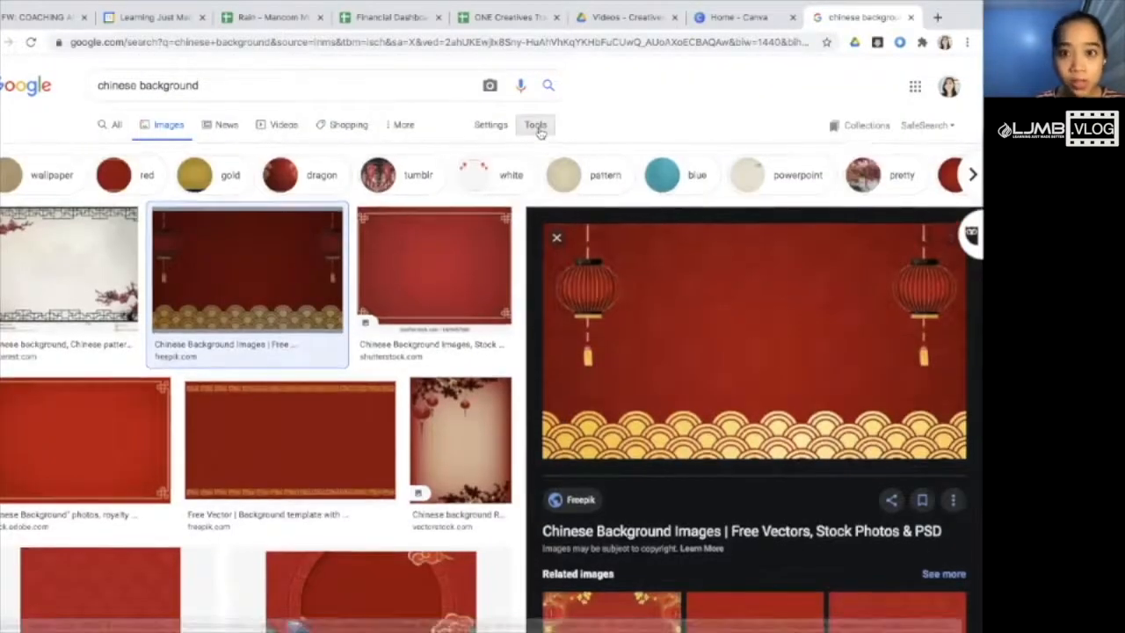
Step: Filter results to Large images and copy the red Chinese New Year lantern background
{"action": "left_click", "coordinate": [535, 123]}
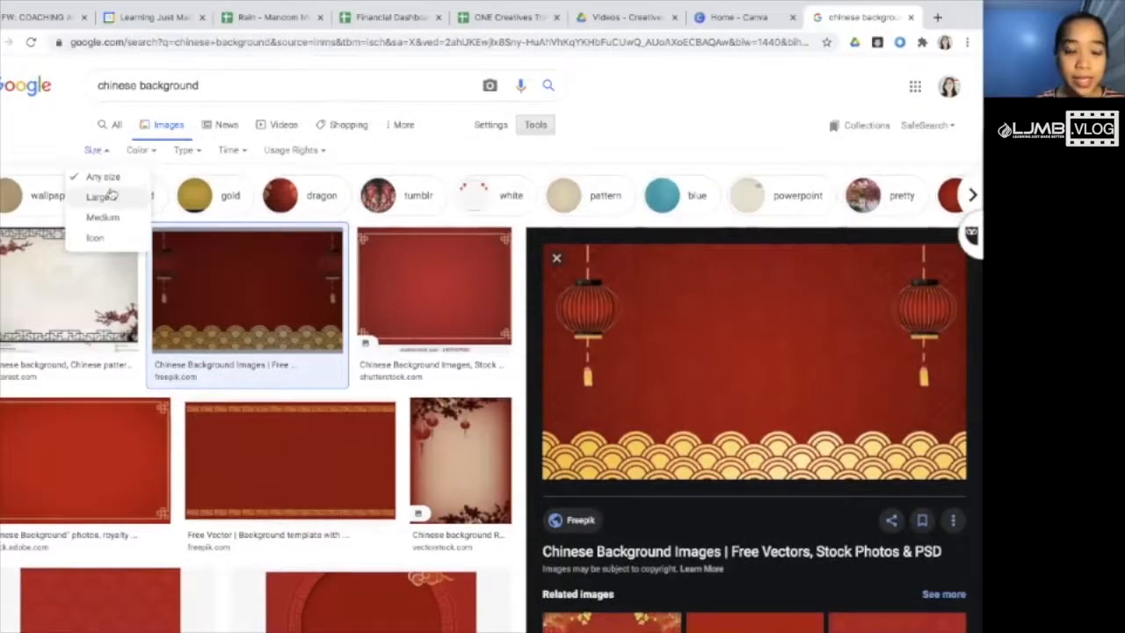
{"action": "left_click", "coordinate": [96, 197]}
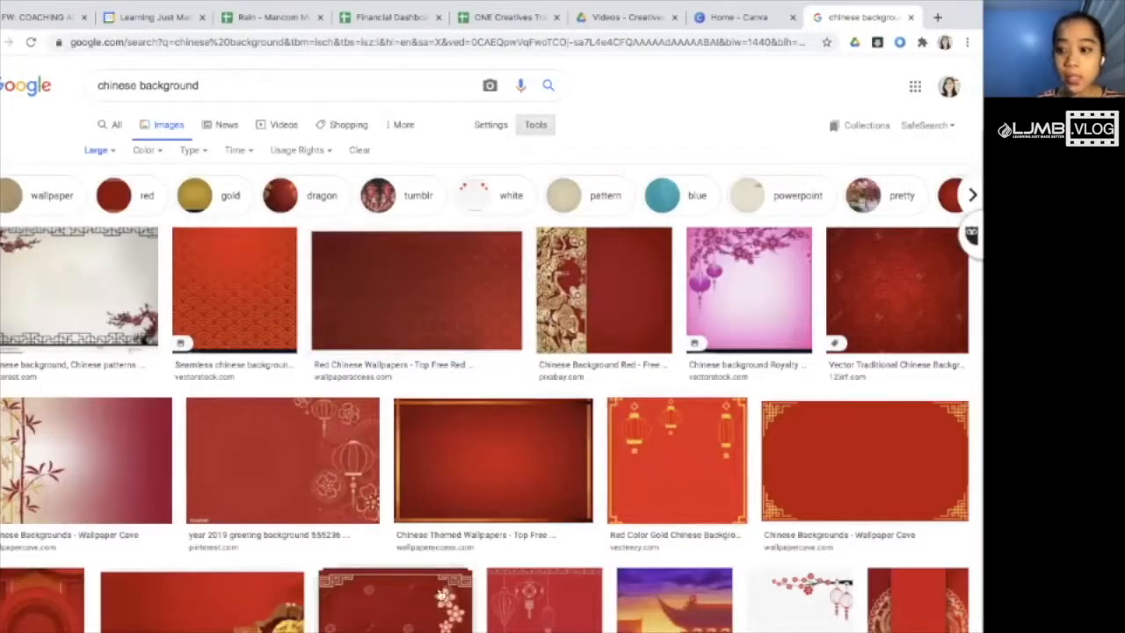
{"action": "scroll", "scroll_direction": "down", "scroll_amount": 3}
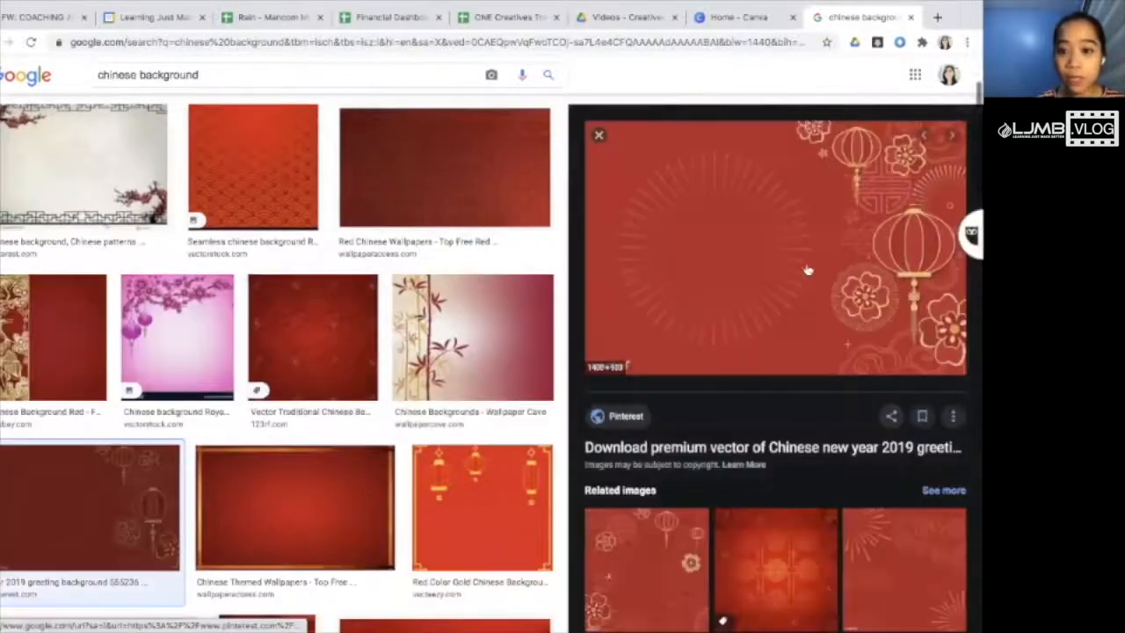
{"action": "mouse_move", "coordinate": [618, 343]}
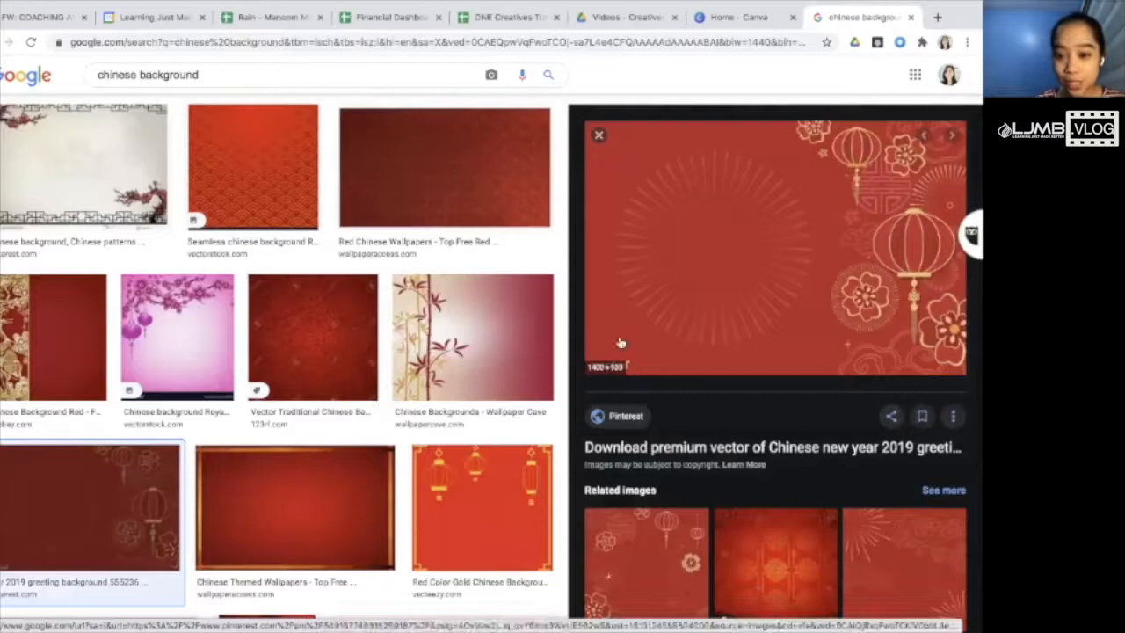
{"action": "scroll", "scroll_direction": "down", "scroll_amount": 3}
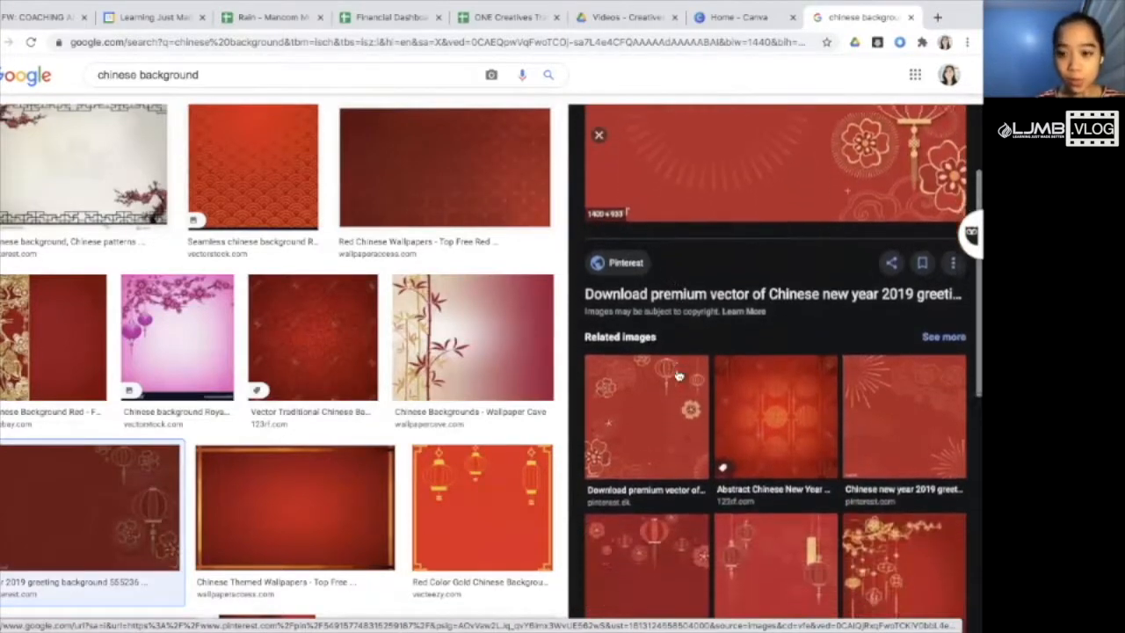
{"action": "right_click", "coordinate": [737, 264]}
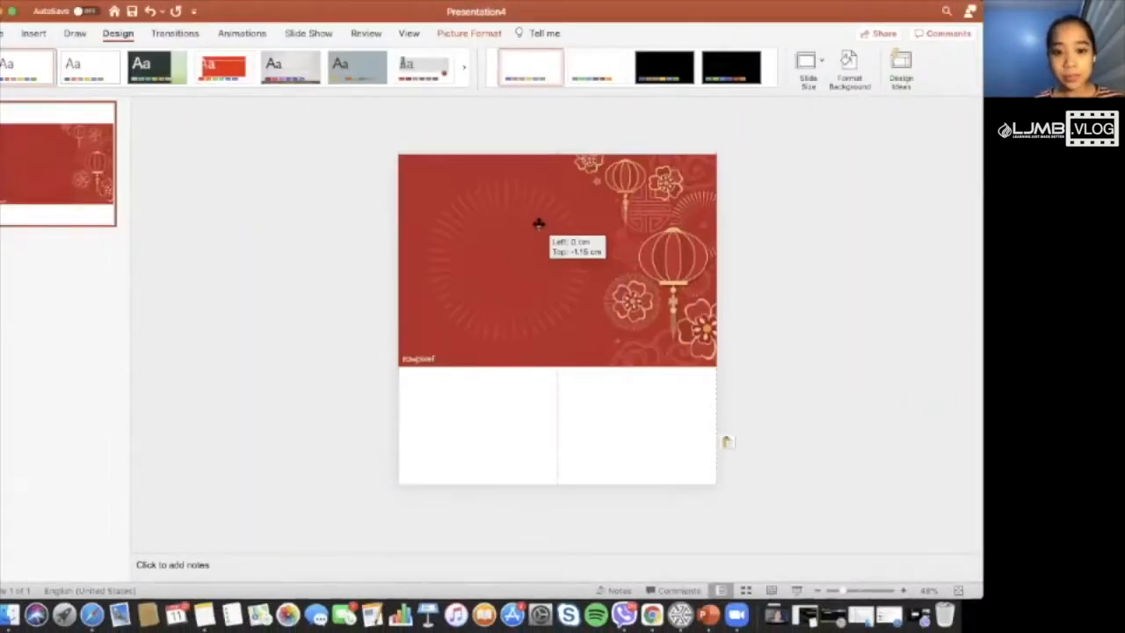
Step: Paste the lantern background and enlarge it to cover the whole slide
{"action": "left_click_drag", "start_coordinate": [537, 223], "coordinate": [555, 260]}
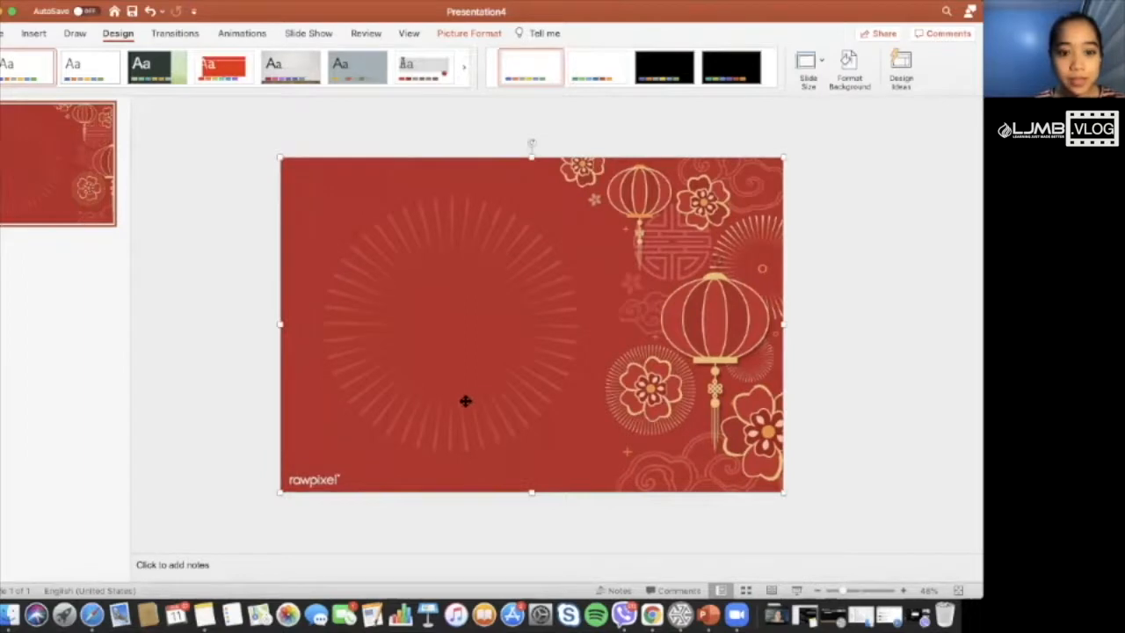
{"action": "left_click", "coordinate": [238, 302]}
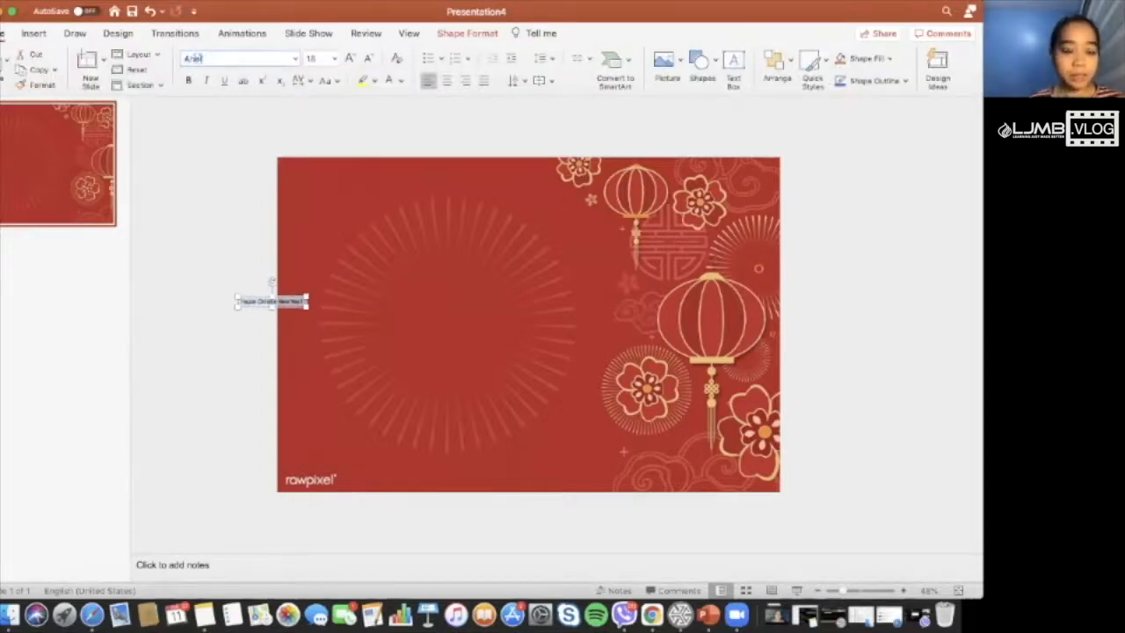
Step: Set the greeting text to 96 pt and move it toward the slide centre
{"action": "left_click", "coordinate": [336, 60]}
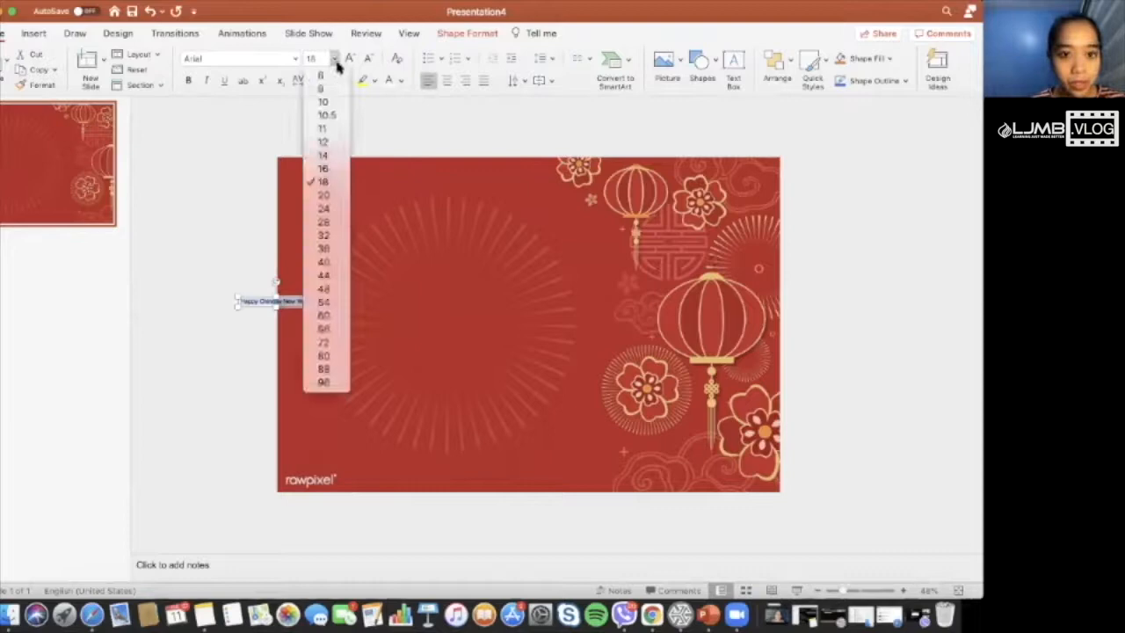
{"action": "left_click", "coordinate": [323, 380]}
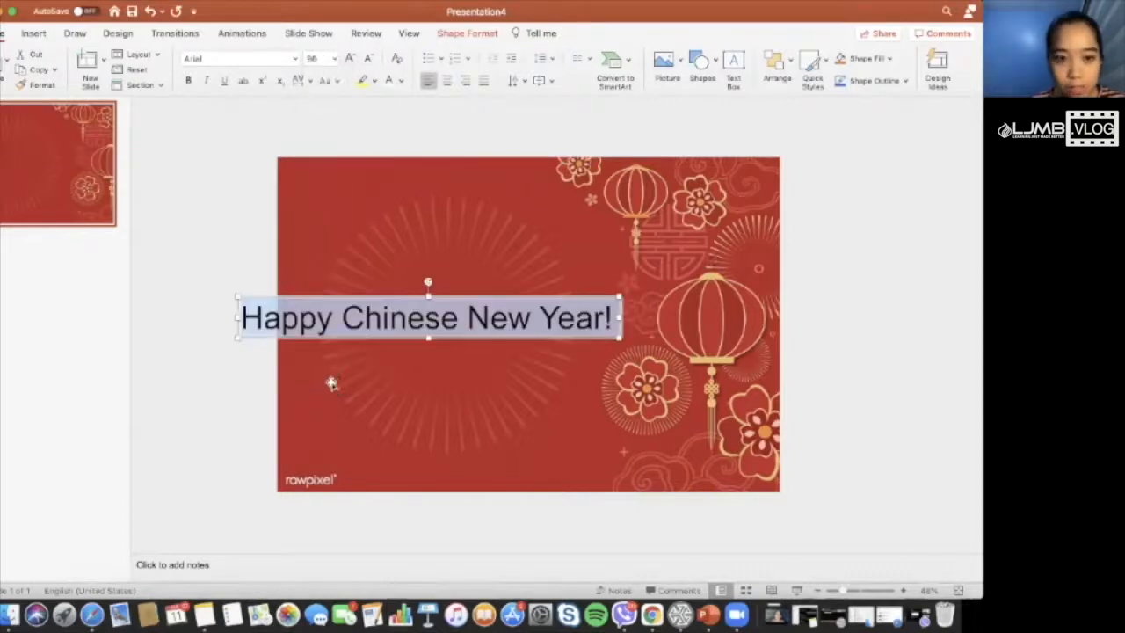
{"action": "left_click_drag", "start_coordinate": [429, 317], "coordinate": [578, 295]}
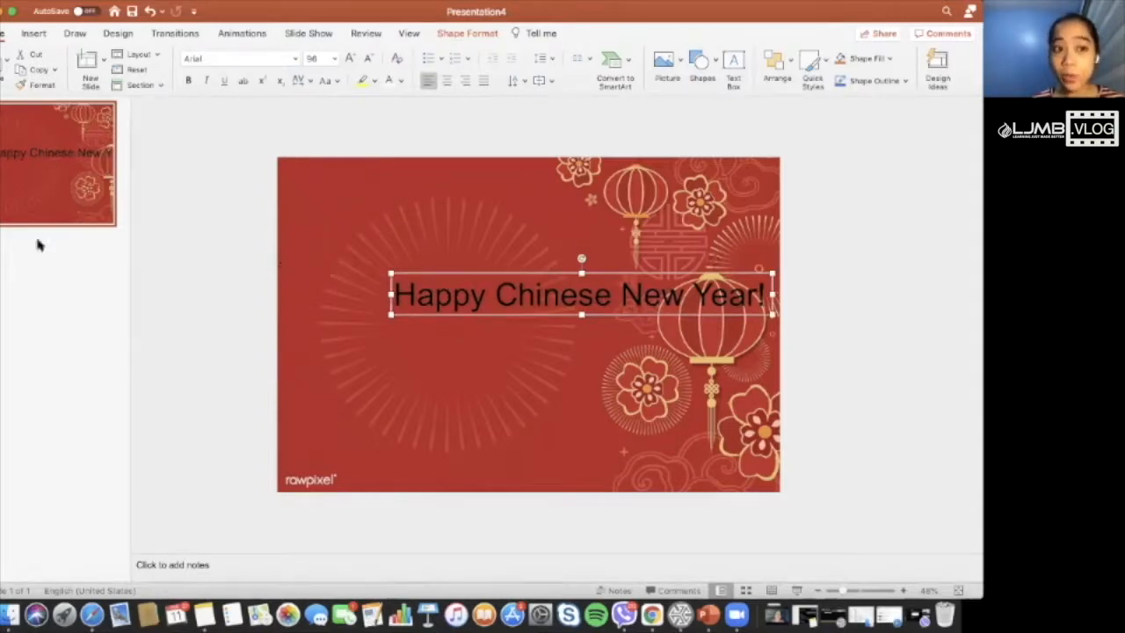
{"action": "mouse_move", "coordinate": [439, 203]}
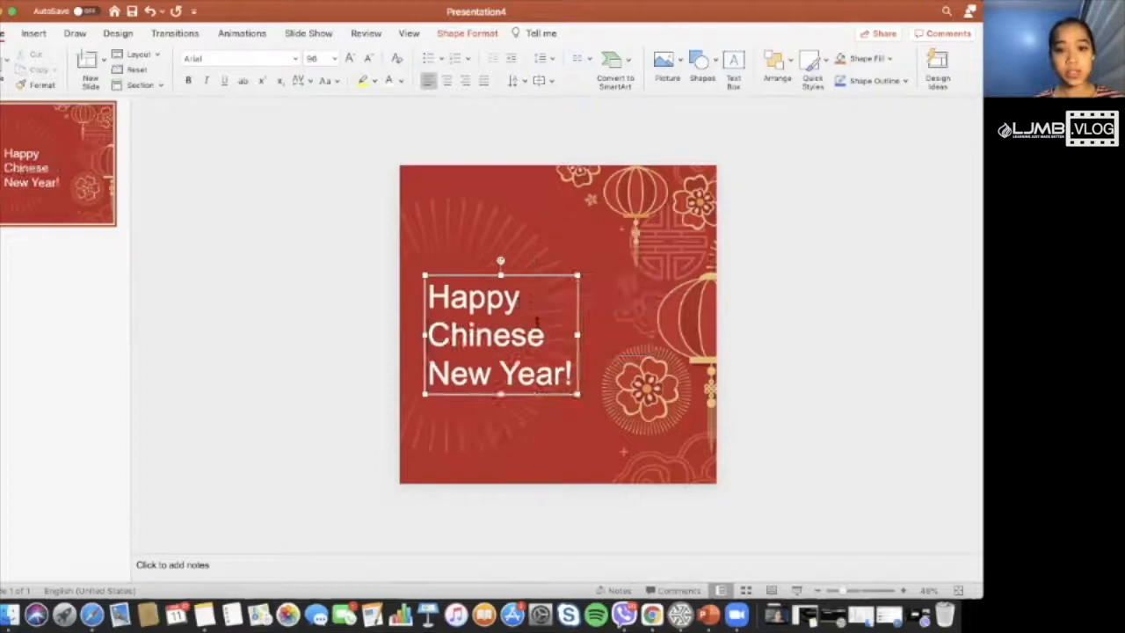
Step: Make 'Chinese' slightly larger than the other lines and set the whole greeting bold
{"action": "double_click", "coordinate": [484, 334]}
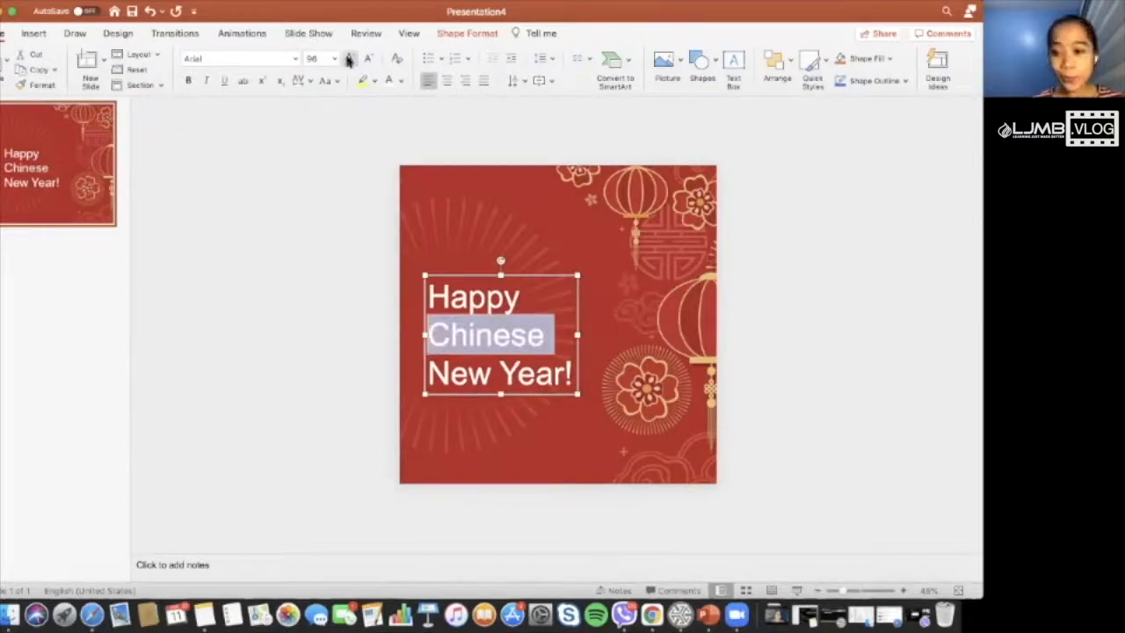
{"action": "mouse_move", "coordinate": [367, 58]}
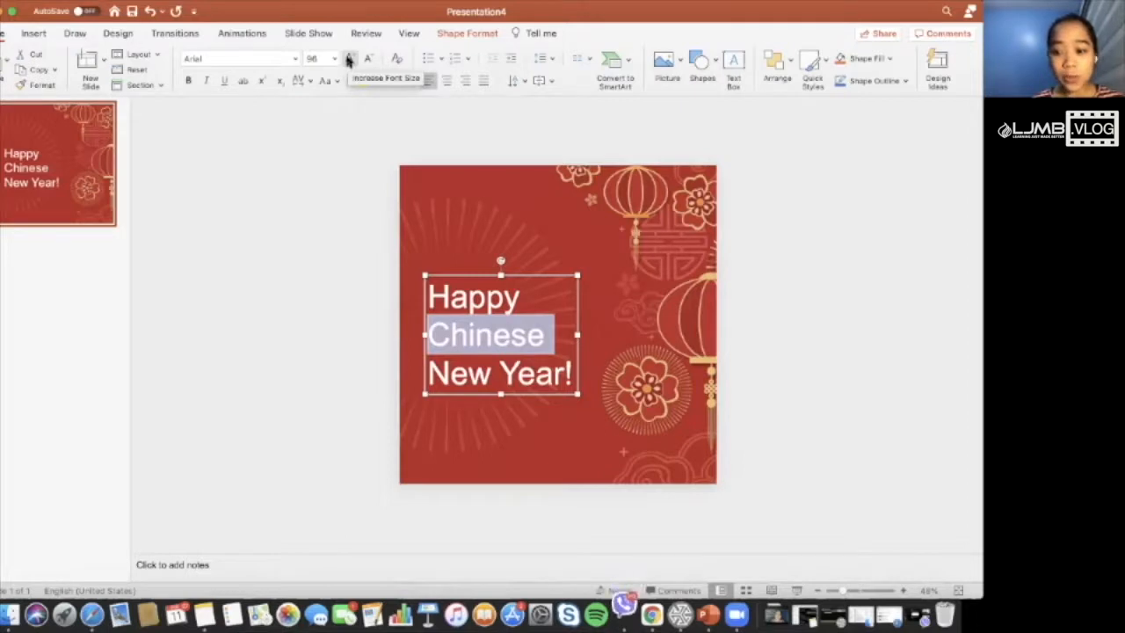
{"action": "left_click", "coordinate": [348, 58]}
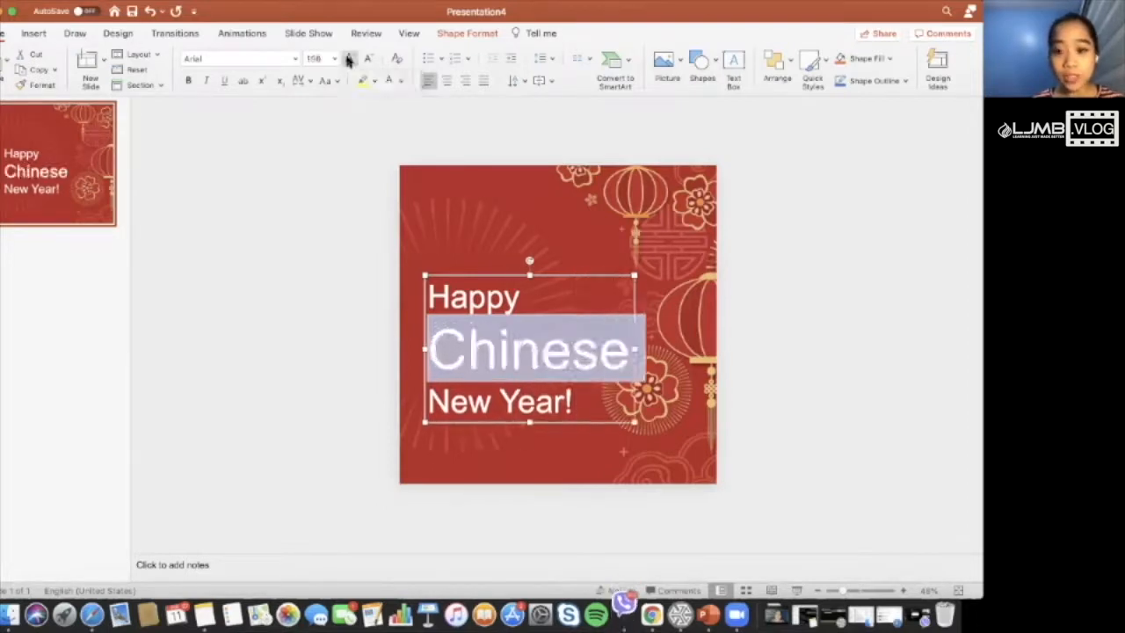
{"action": "left_click", "coordinate": [367, 59]}
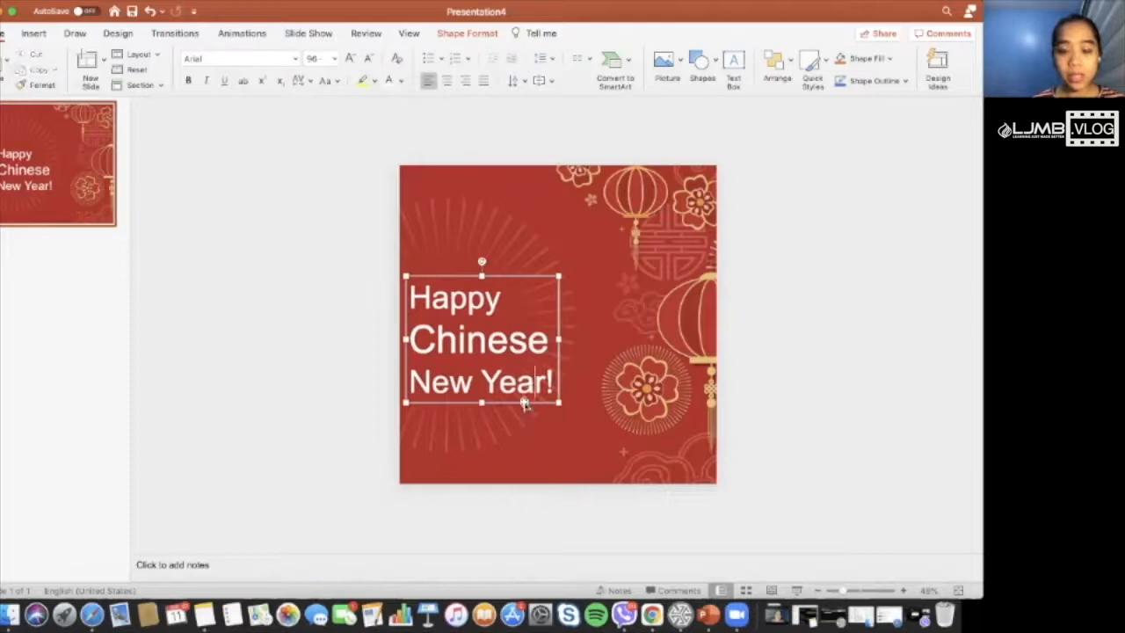
{"action": "left_click_drag", "start_coordinate": [481, 343], "coordinate": [501, 325]}
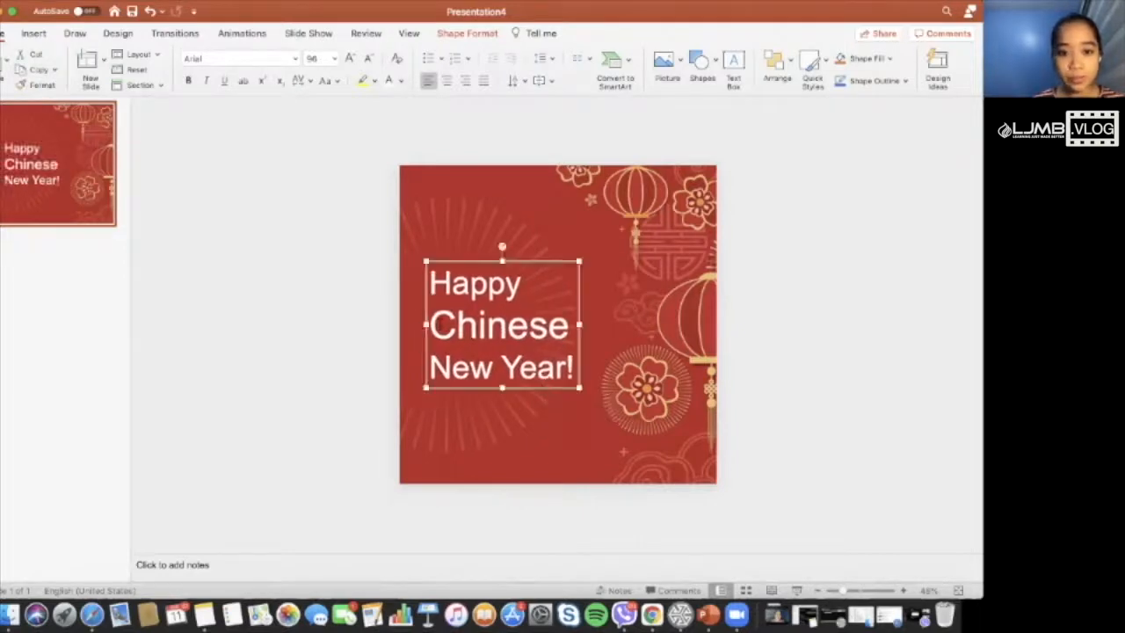
{"action": "left_click", "coordinate": [467, 32]}
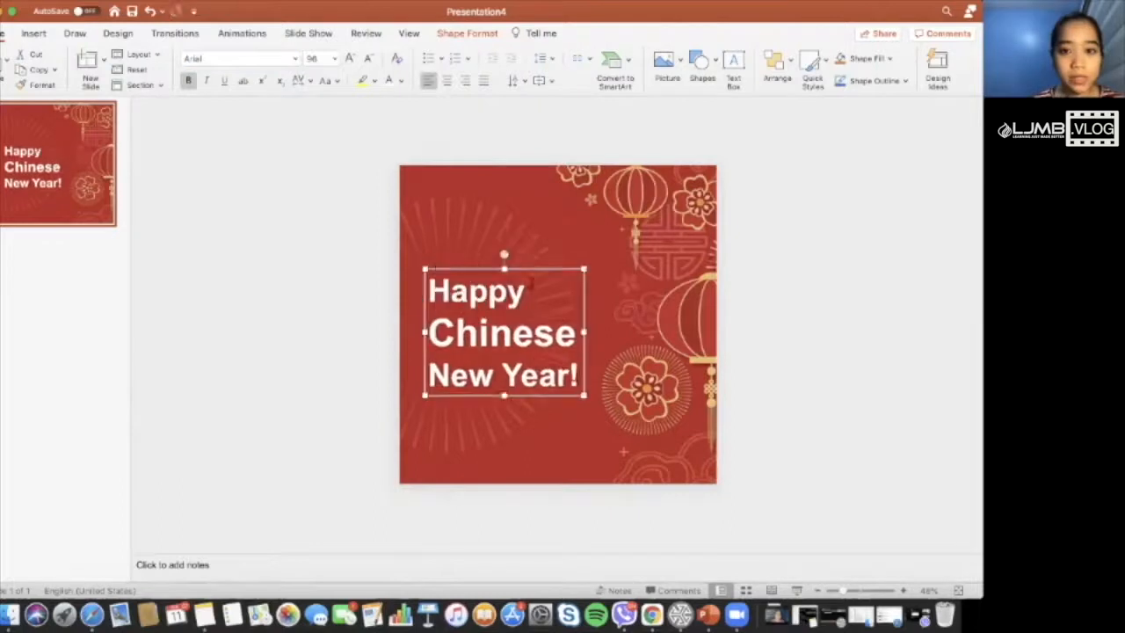
Step: Widen and enlarge the greeting, placing it on the left half of the poster
{"action": "left_click_drag", "start_coordinate": [503, 332], "coordinate": [516, 323]}
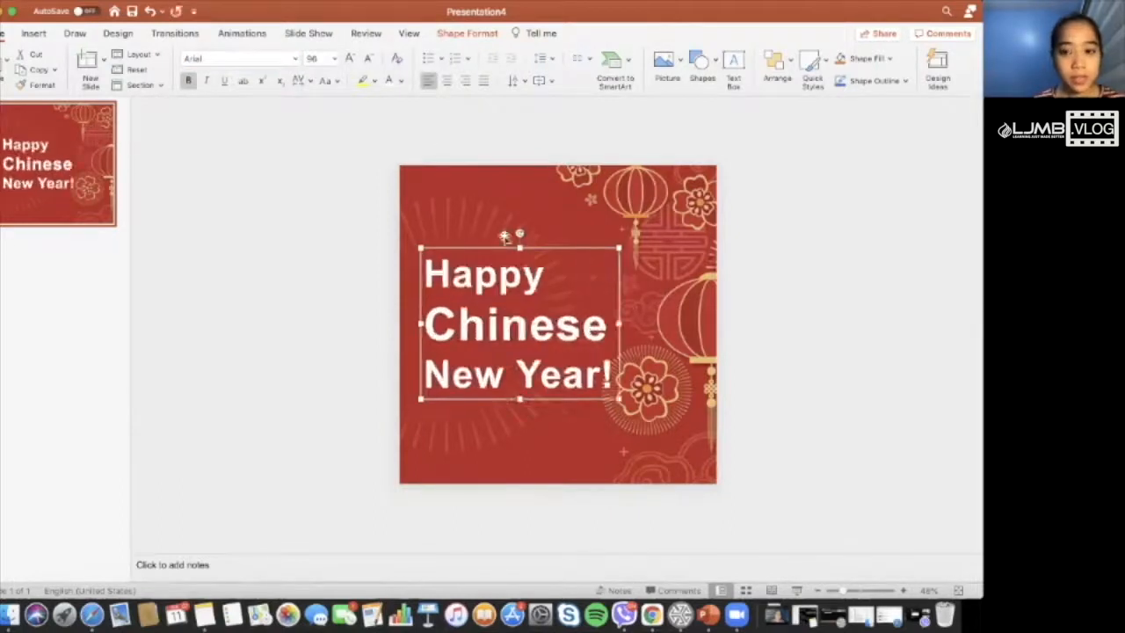
{"action": "left_click_drag", "start_coordinate": [517, 325], "coordinate": [506, 331]}
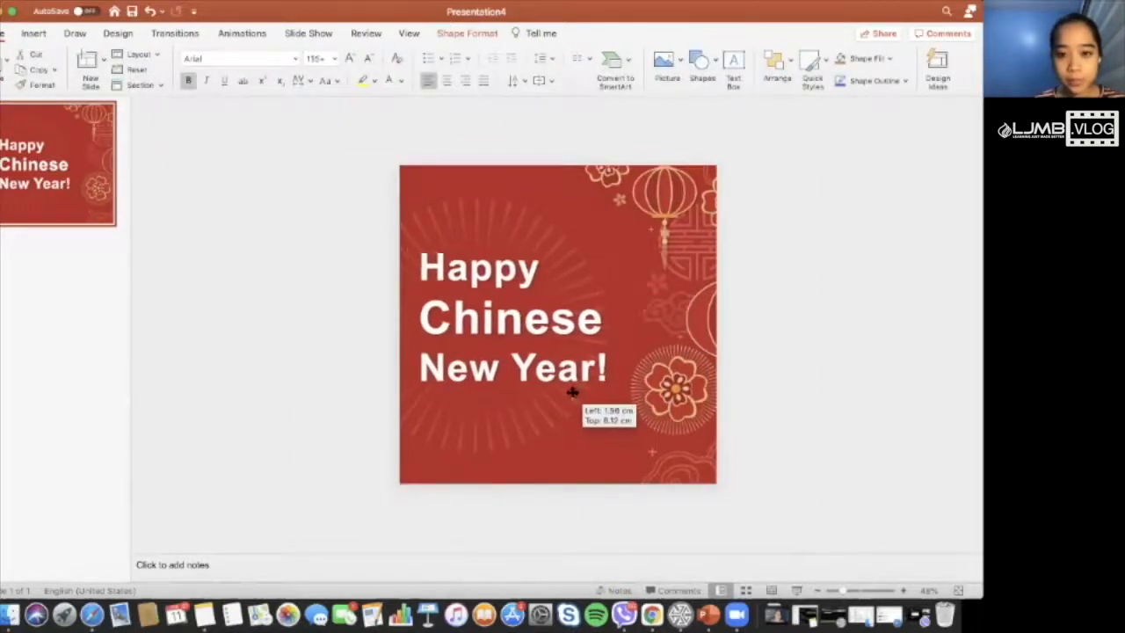
{"action": "left_click", "coordinate": [825, 341]}
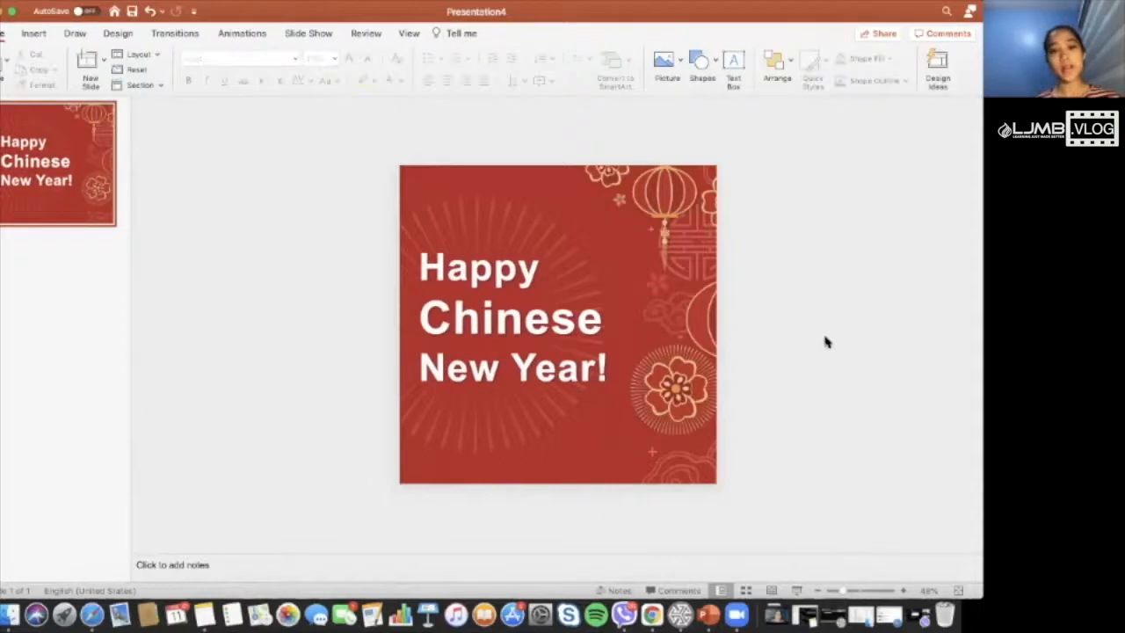
{"action": "left_click", "coordinate": [555, 323]}
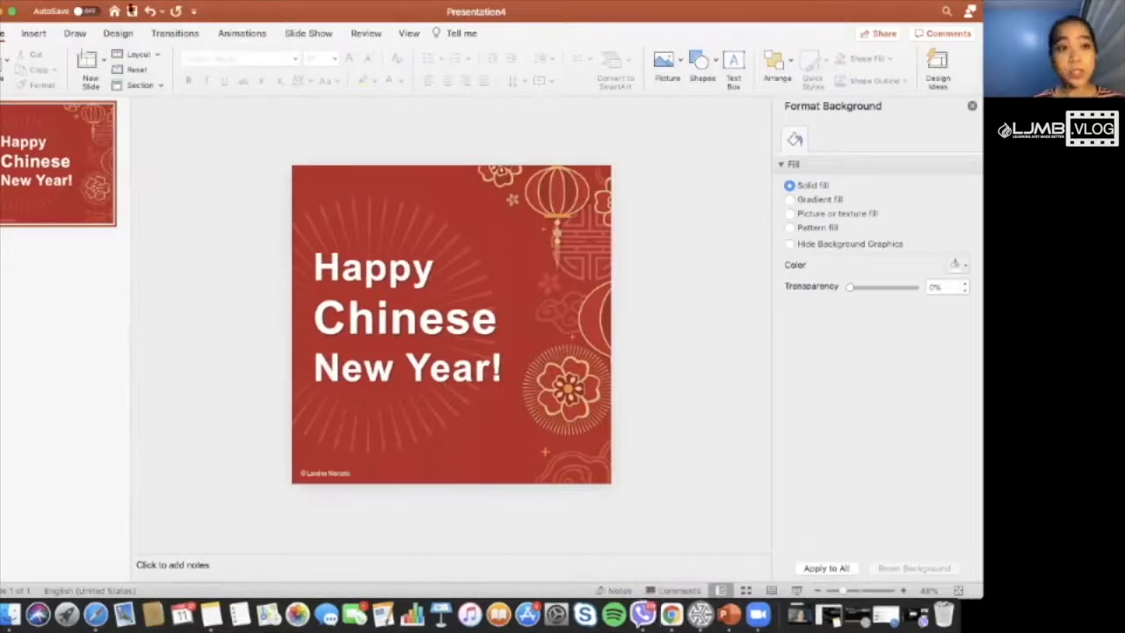
Step: Export the poster as PNG named 'Happy Chinese New Year Poster 2021'
{"action": "left_click", "coordinate": [84, 7]}
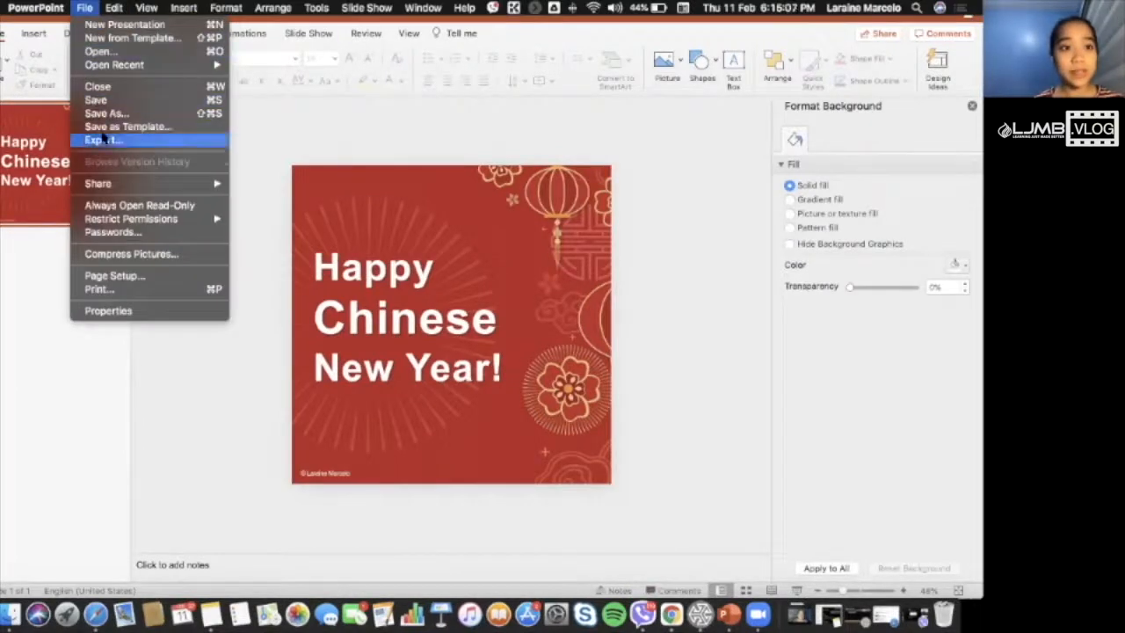
{"action": "left_click", "coordinate": [102, 141]}
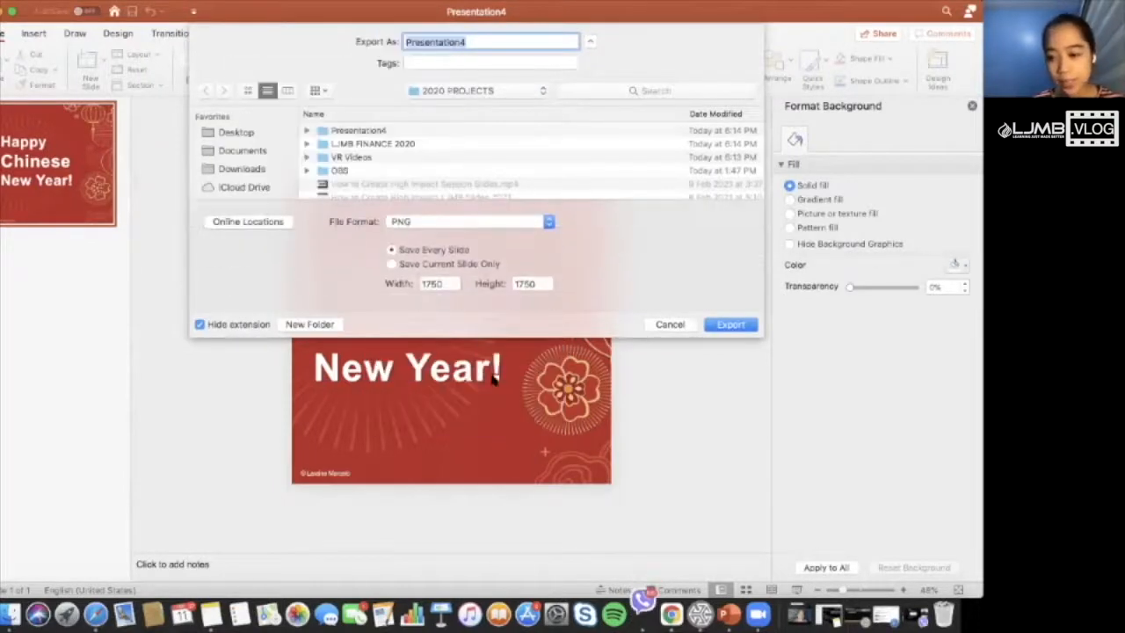
{"action": "left_click", "coordinate": [392, 249]}
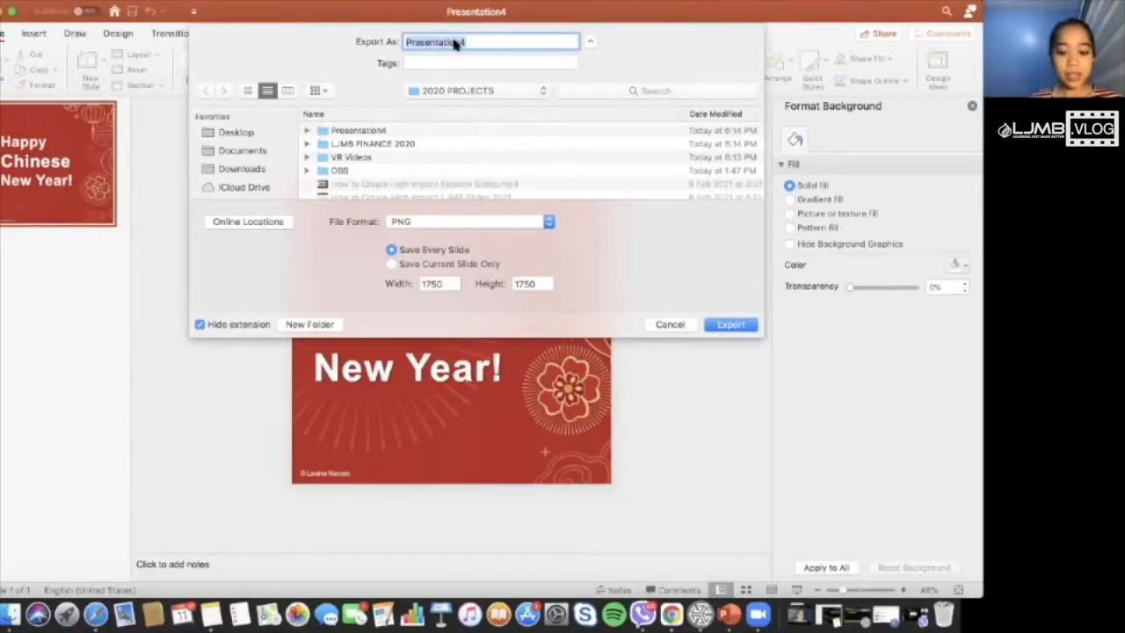
{"action": "type", "text": "Happy Chinese New Year Pos"}
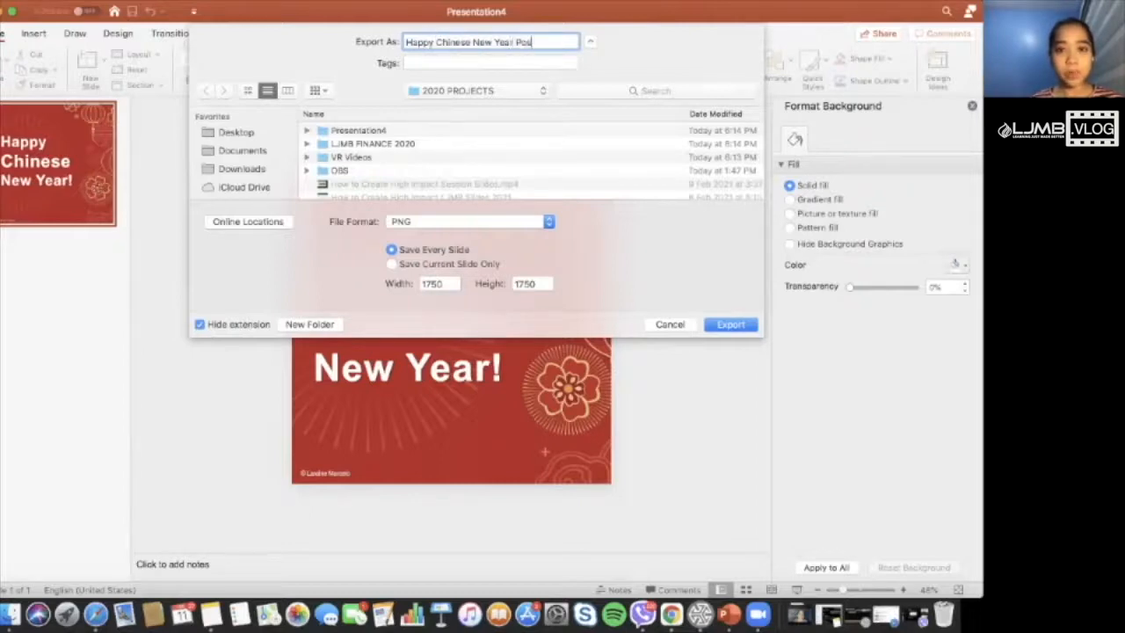
{"action": "type", "text": "ter 2021"}
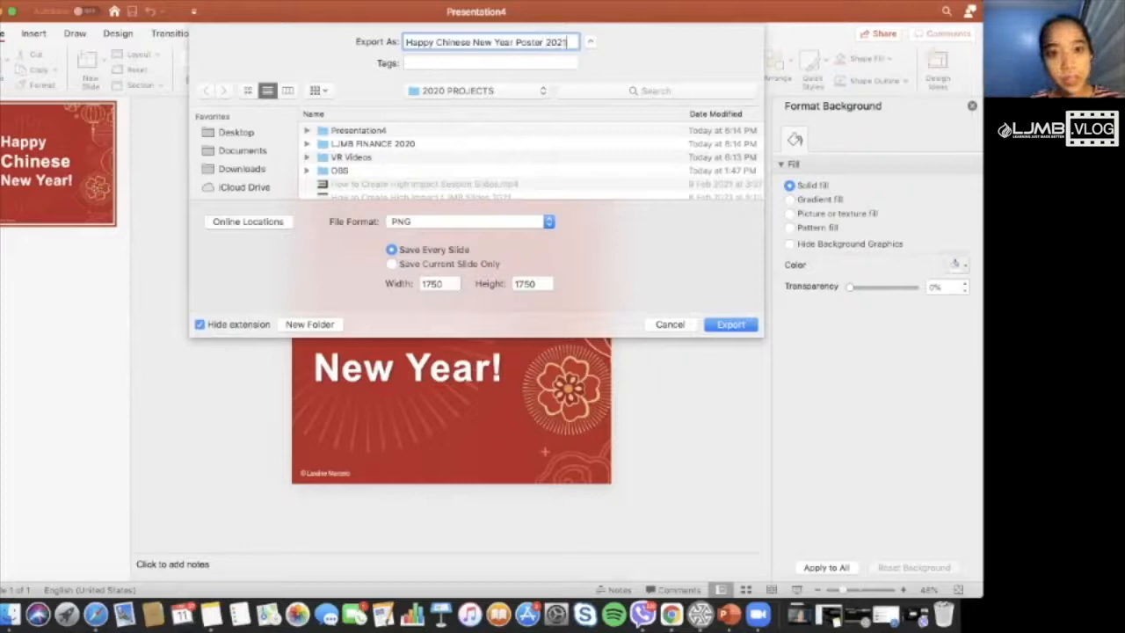
{"action": "left_click", "coordinate": [731, 323]}
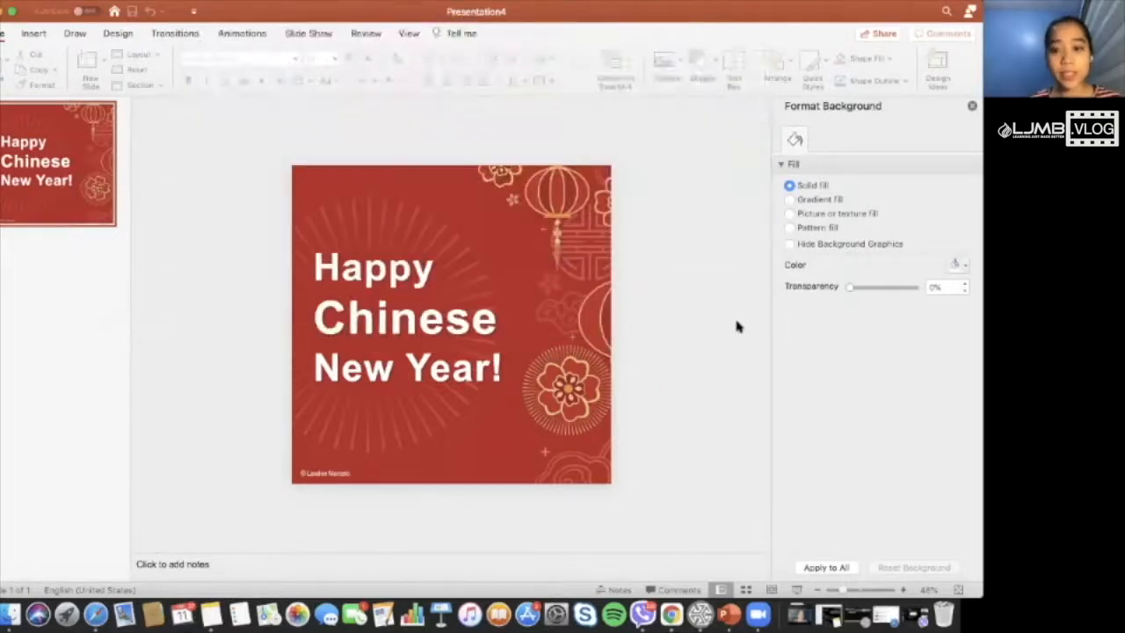